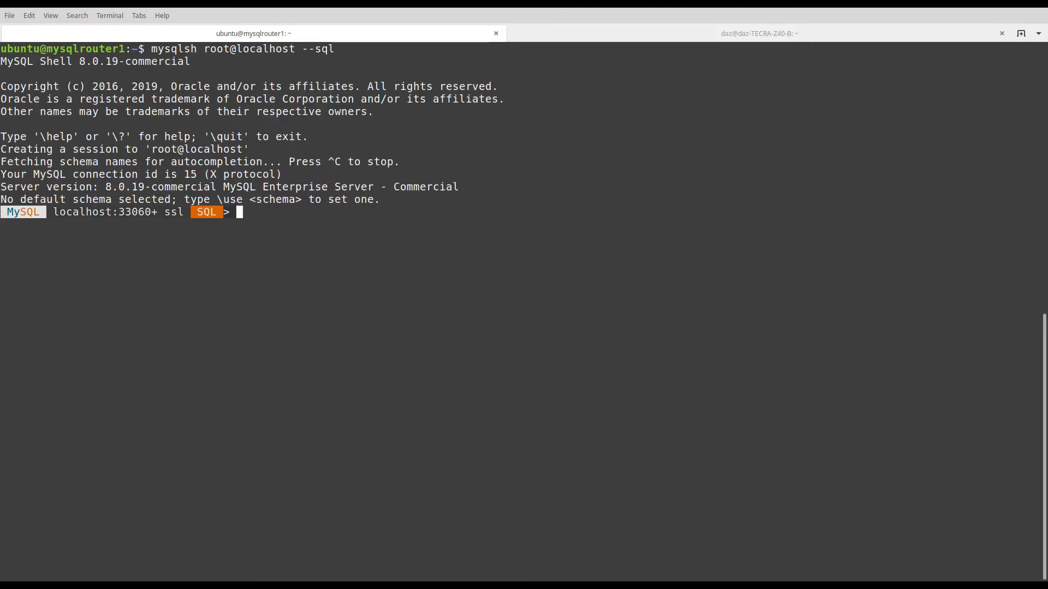
Run CREATE USER olivier@localhost IDENTIFIED BY RANDOM PASSWORD to get a server-generated password
text(C)
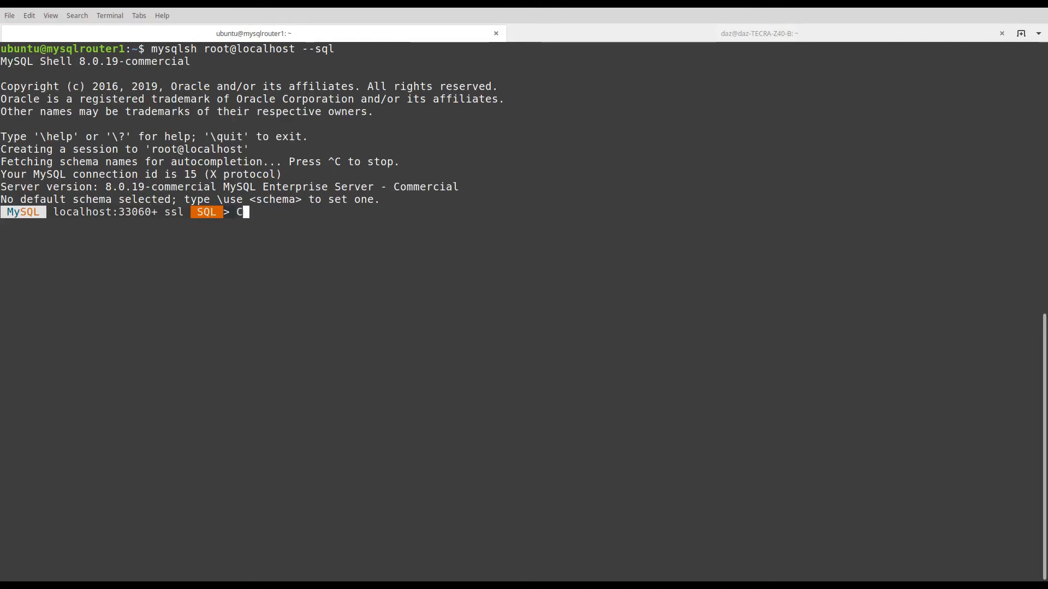
text(REATE U)
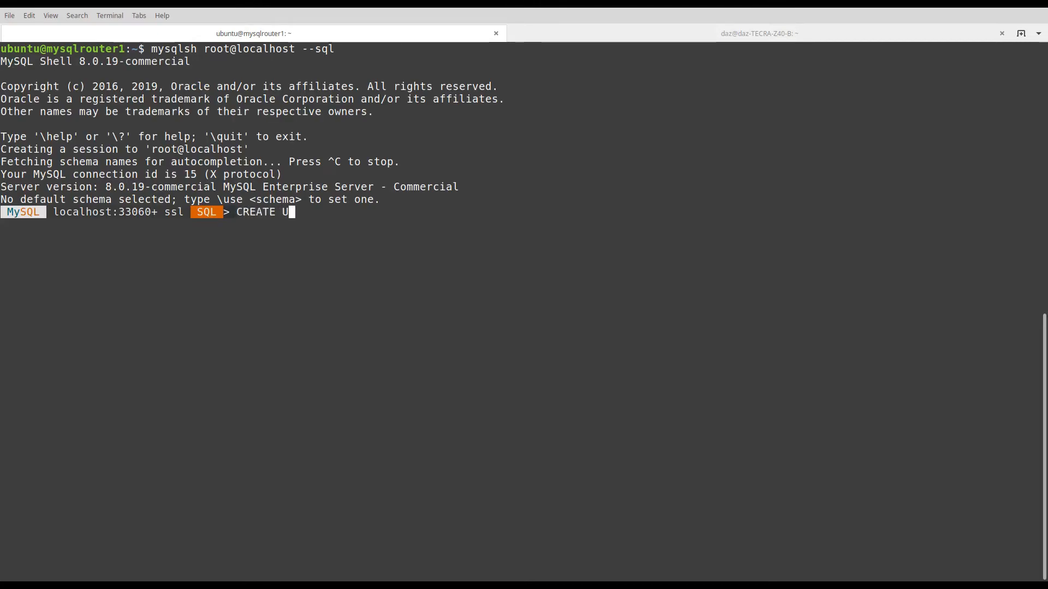
text(SER o)
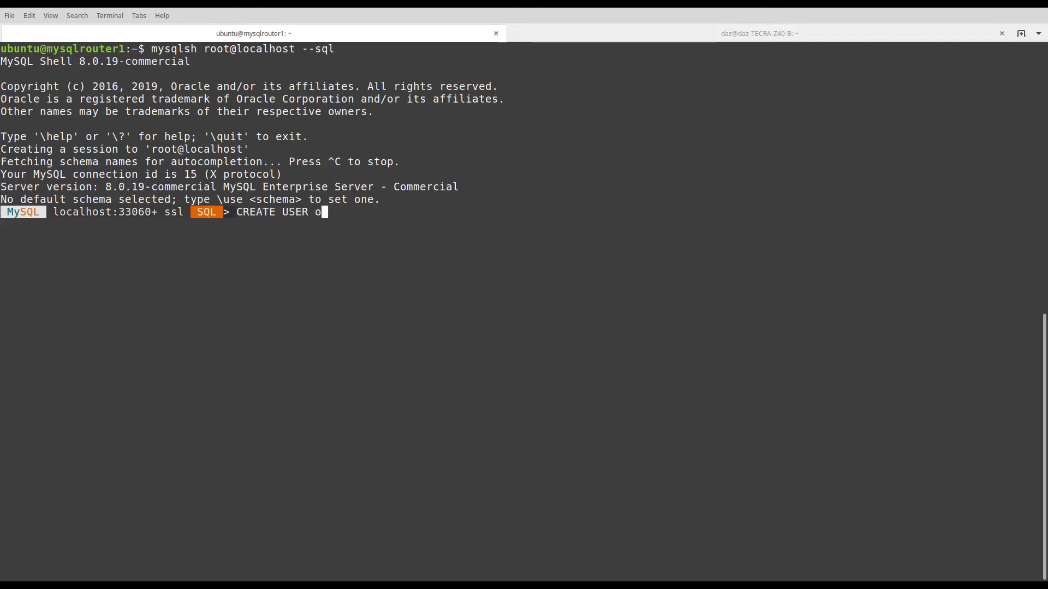
text(livier@)
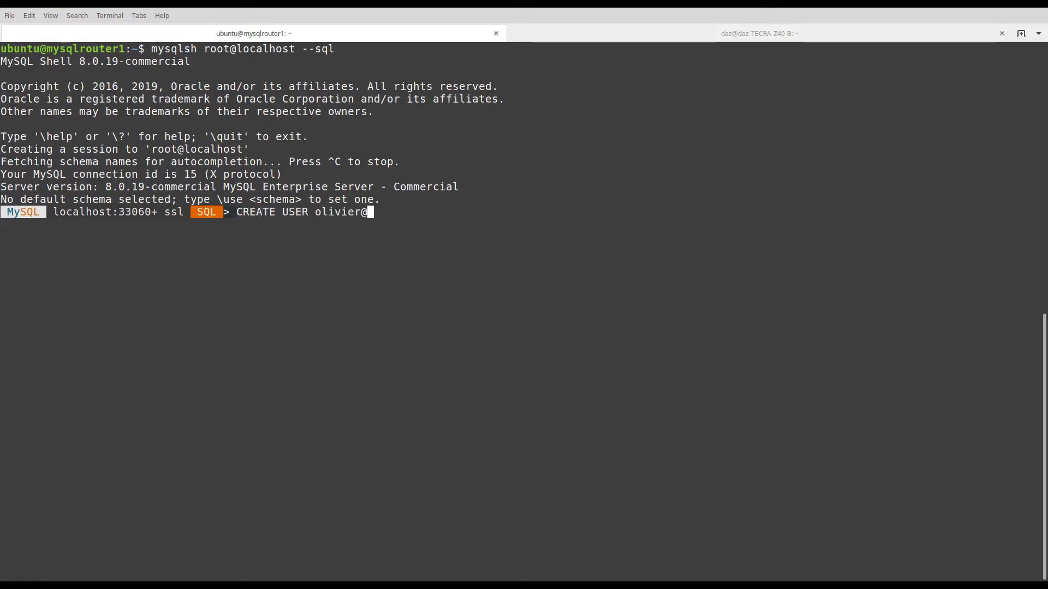
text(localhost)
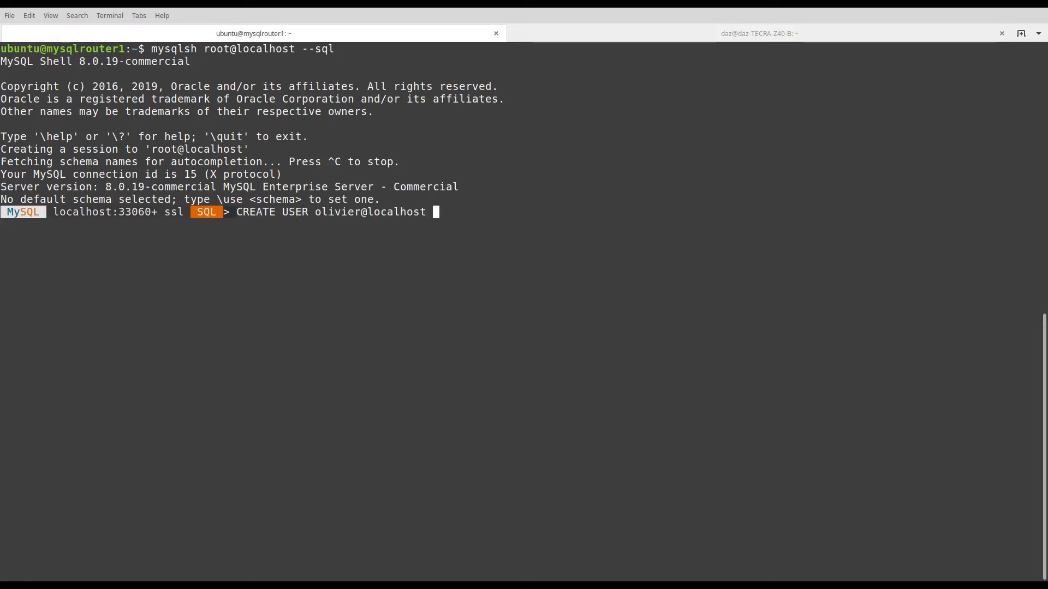
text(IDENT)
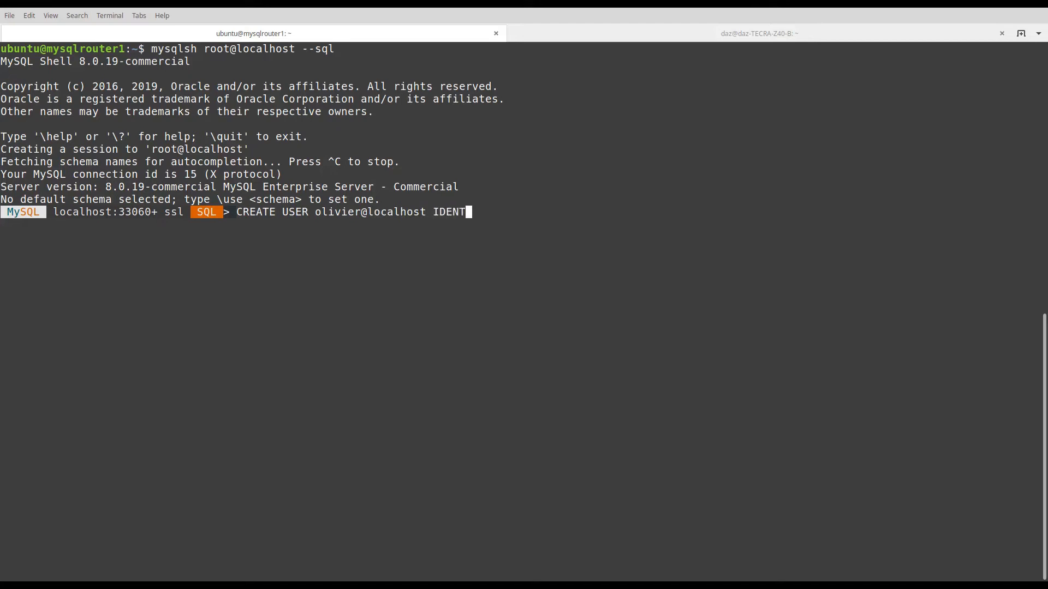
text(IFIED)
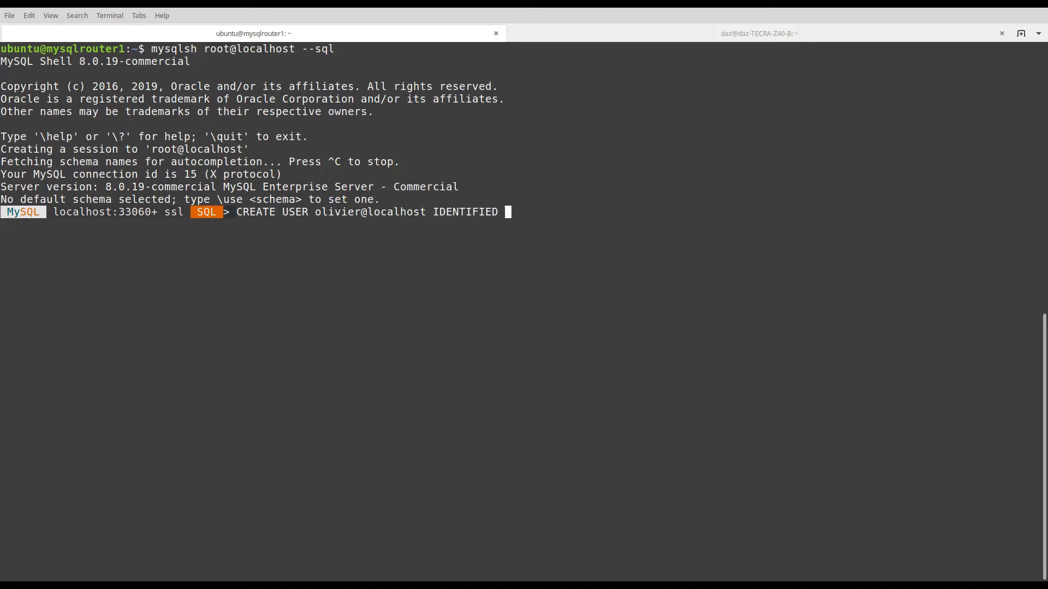
text(BY)
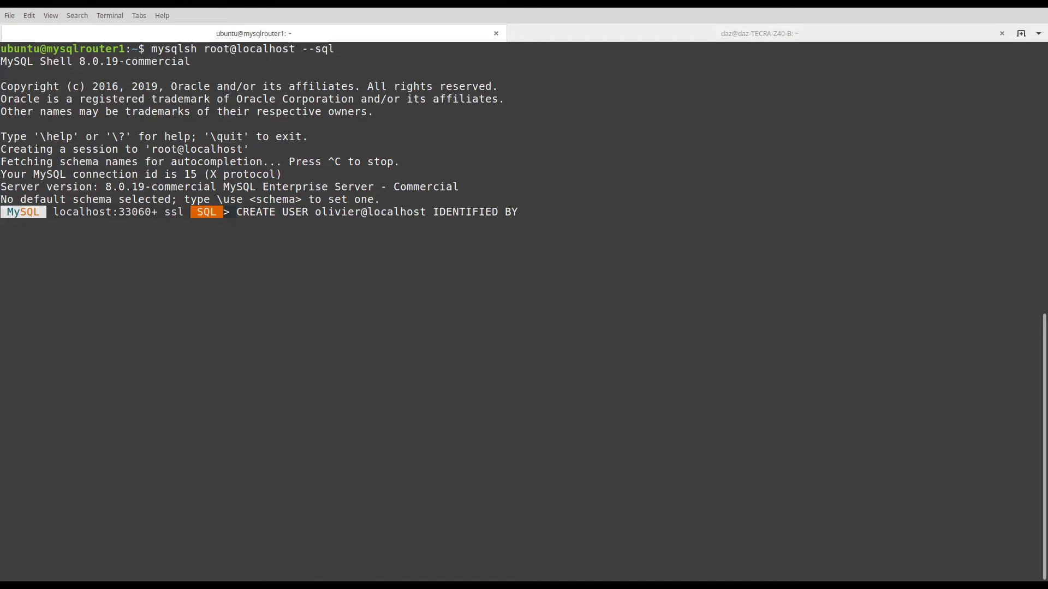
text(RANDOM PASSWORD;)
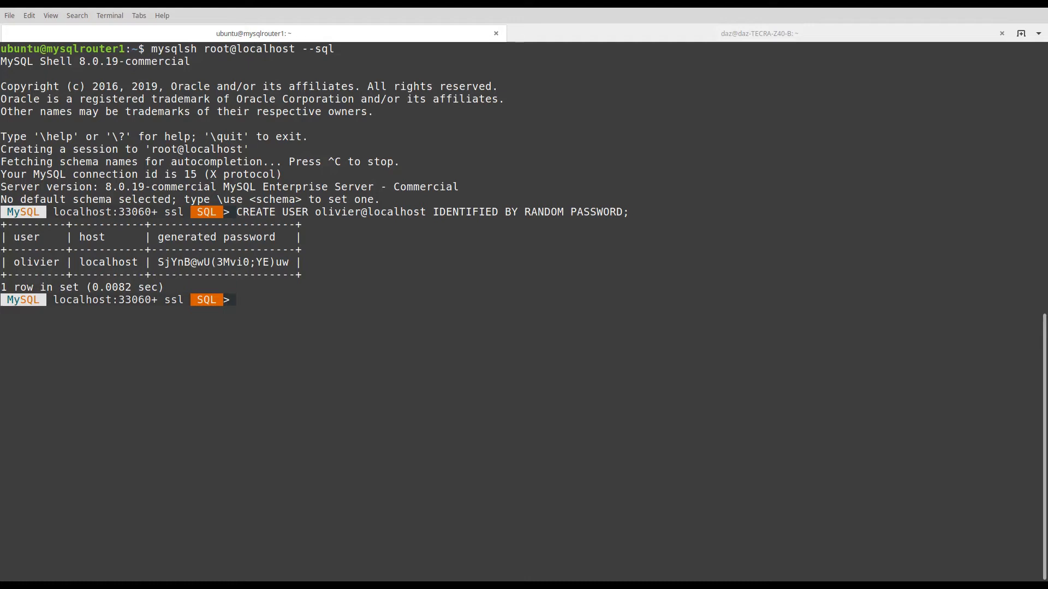
Run ALTER USER olivier@localhost IDENTIFIED BY RANDOM PASSWORD to reset it to a new random password
text(AL)
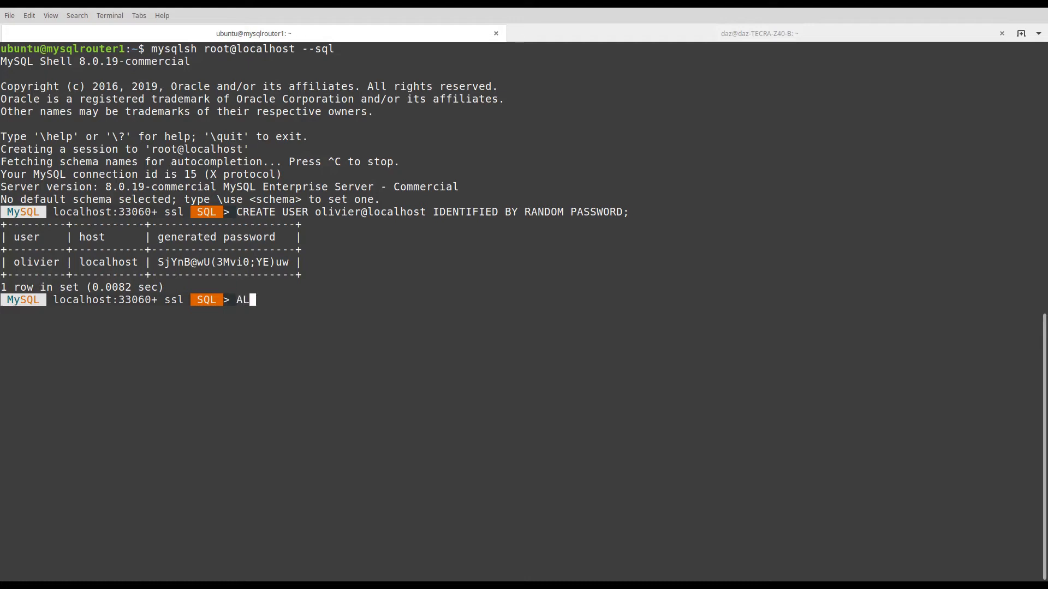
text(TER USER olivier@lo)
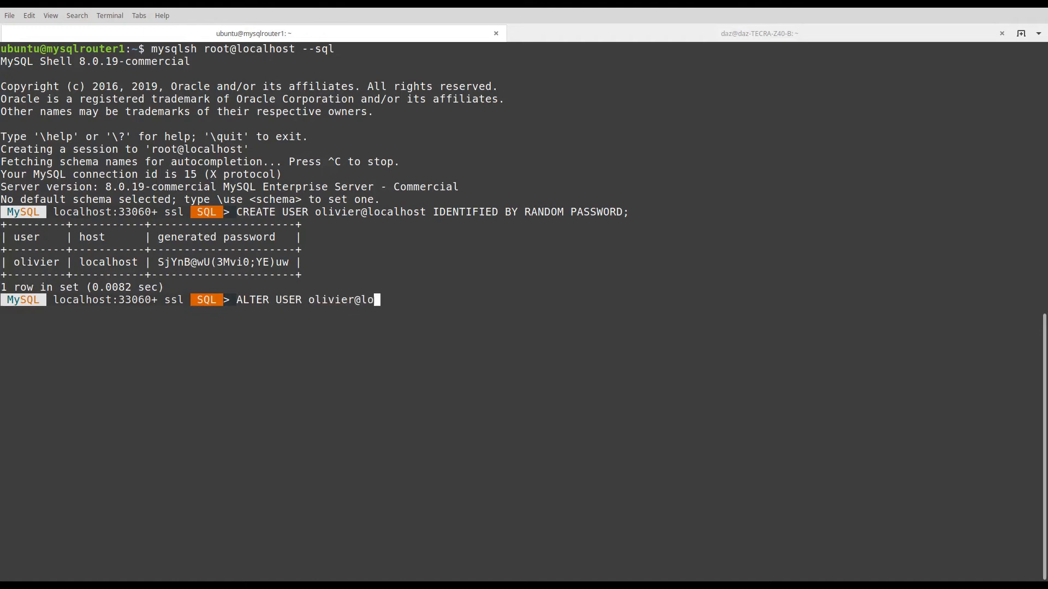
text(calhost)
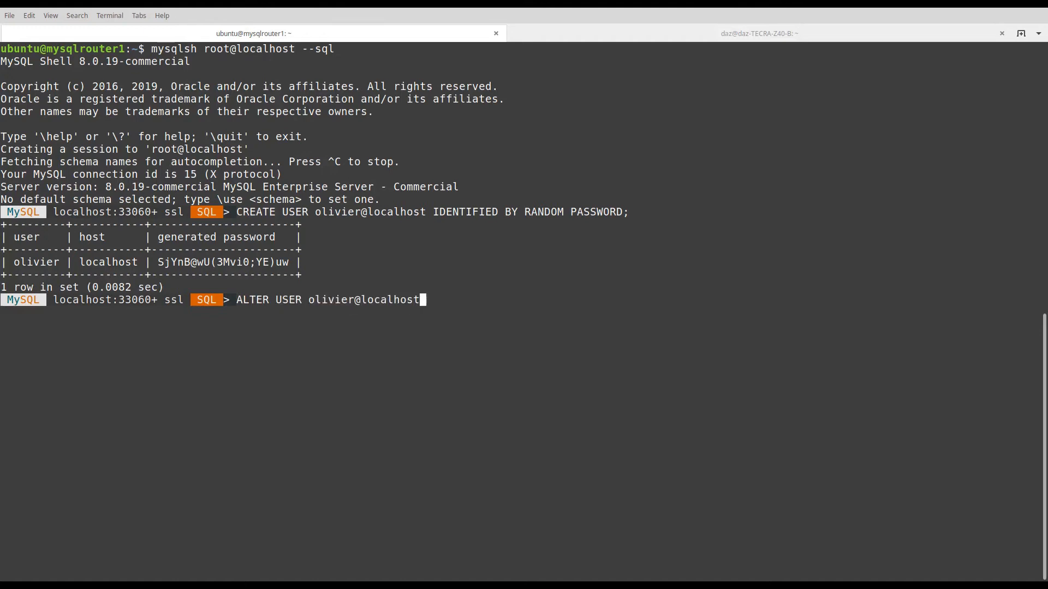
text(IDENTIFIED)
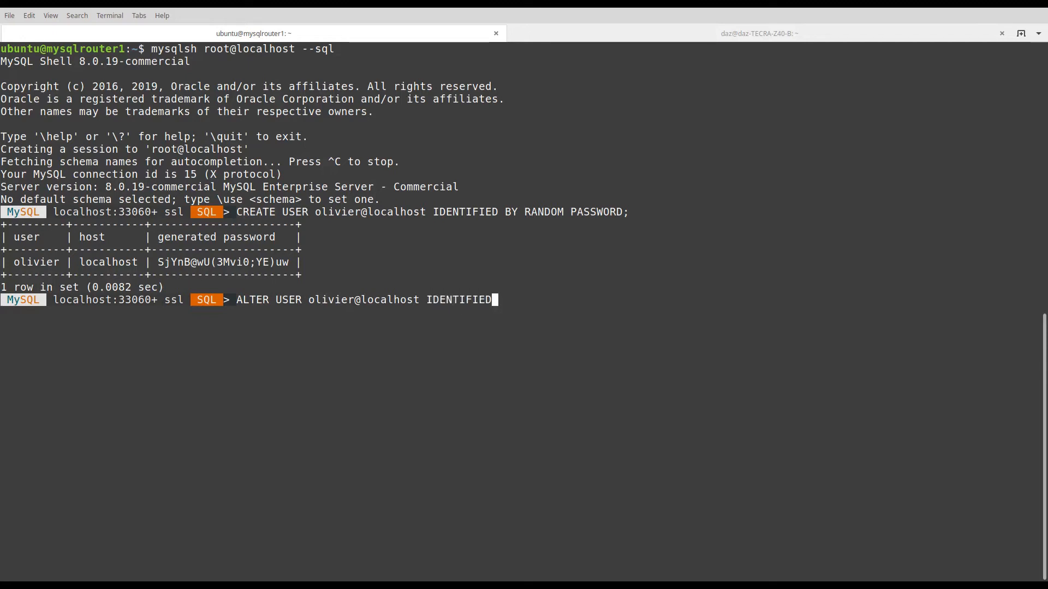
text(BY)
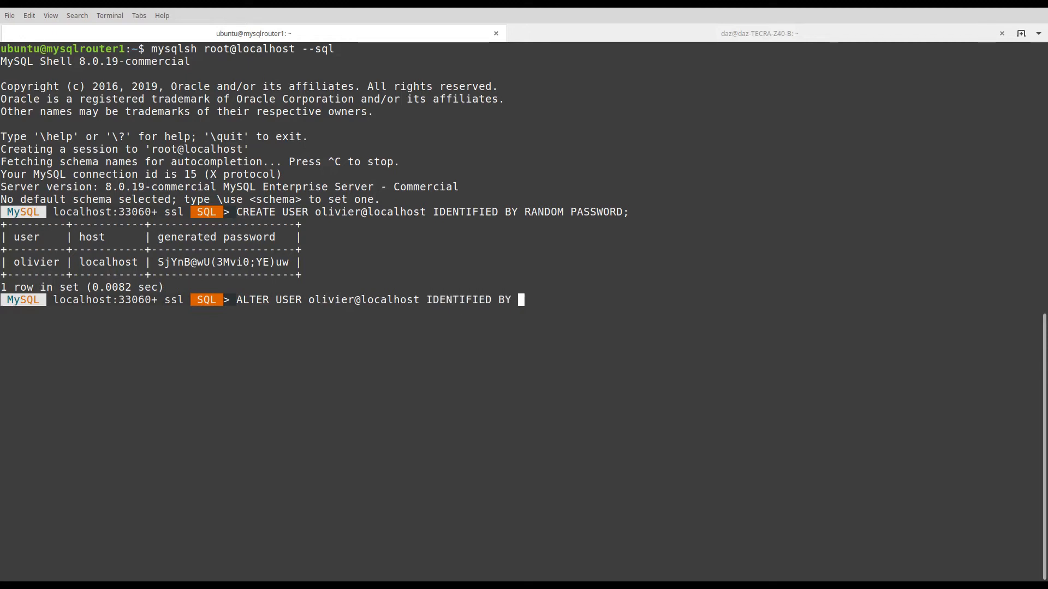
text(RANDOM PASSWORD;)
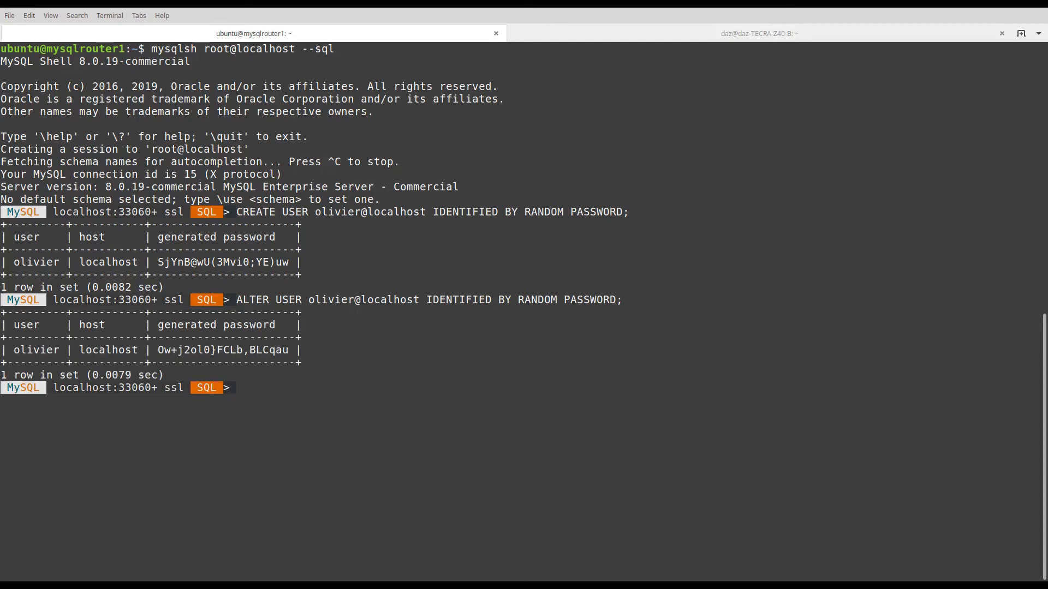
Run SET PASSWORD FOR olivier@localhost TO RANDOM to generate a third random password
text(SET)
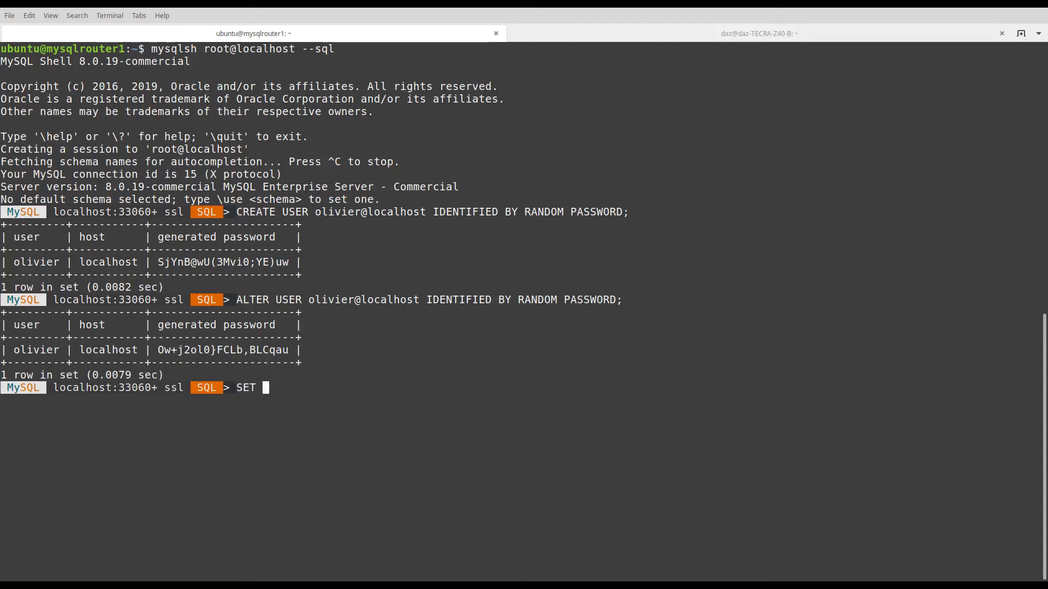
text(PASSWORD FOR)
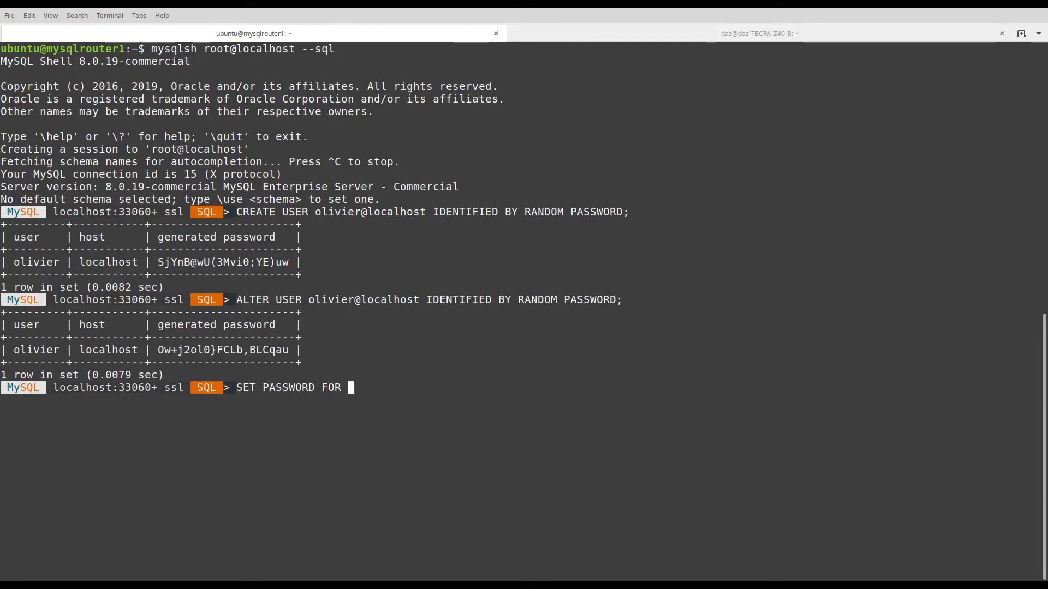
text(olivier@l)
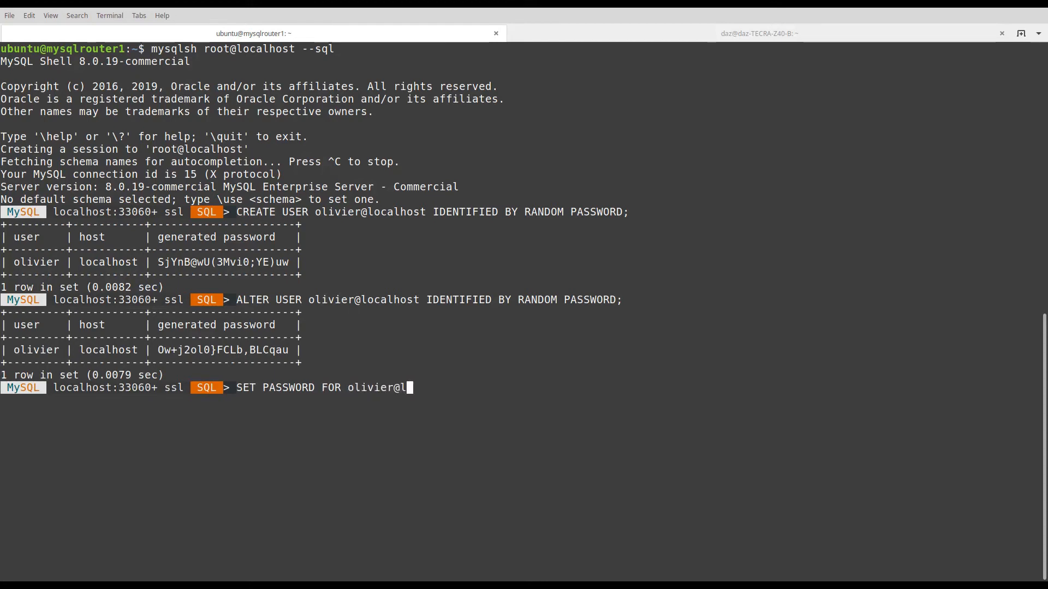
text(ocalhos)
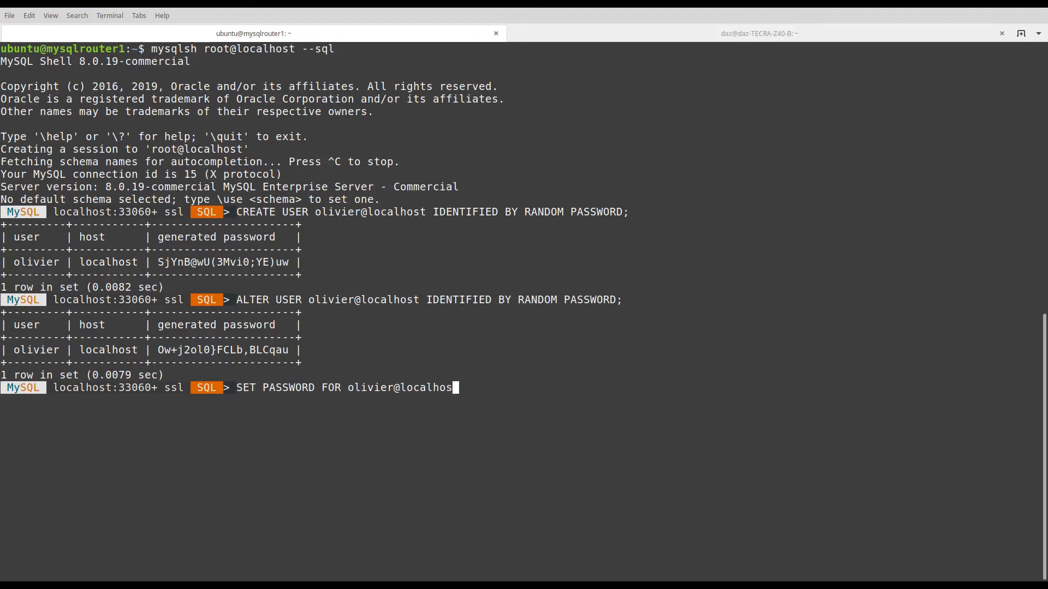
text(t)
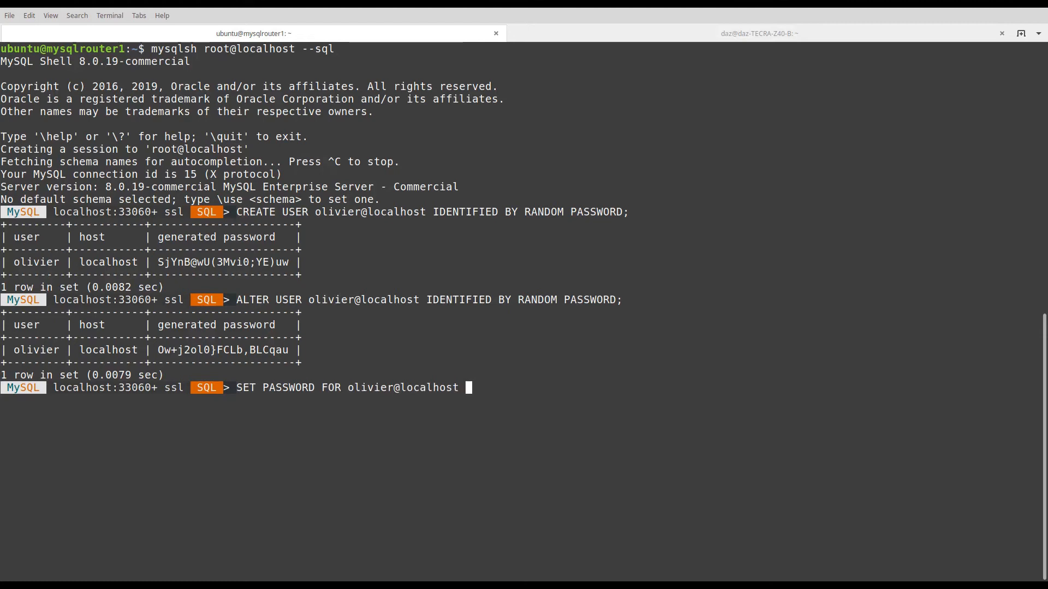
text(TO RANDOM;)
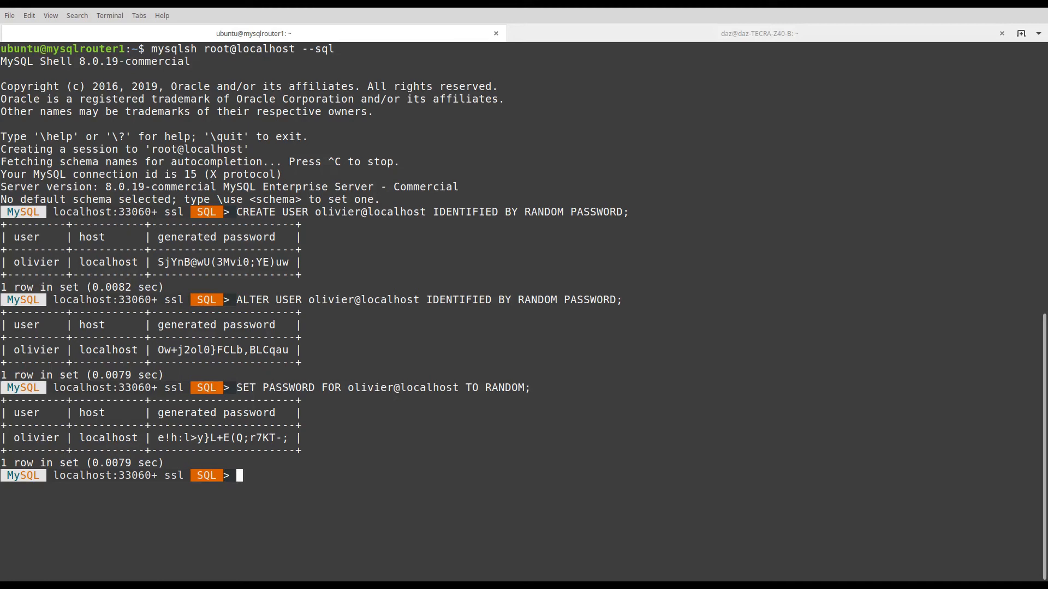
text(SH)
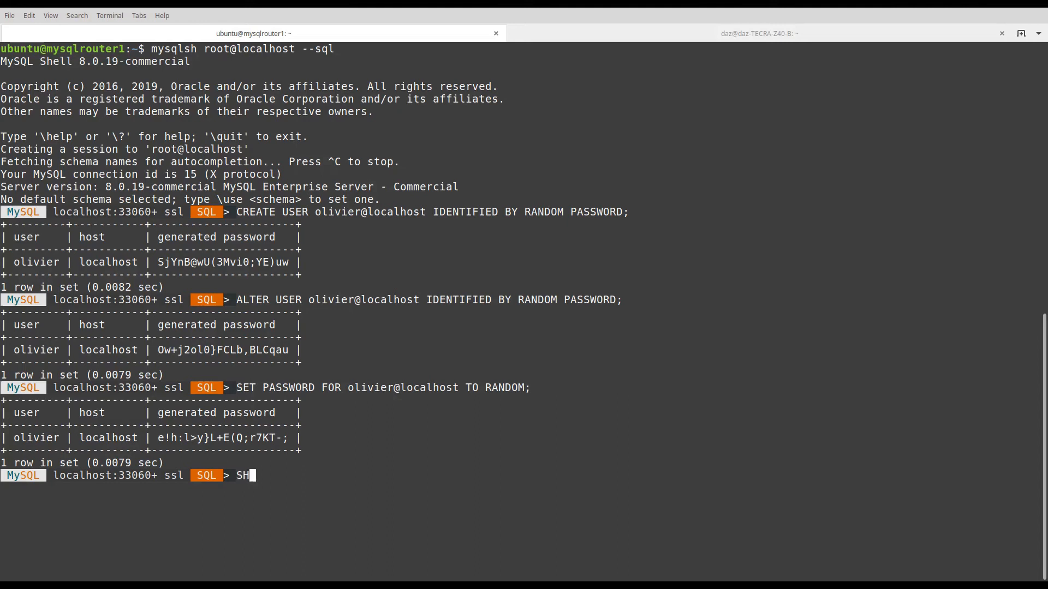
Run SHOW VARIABLES LIKE 'generated_random_password_length', which reports 20
text(OW VA)
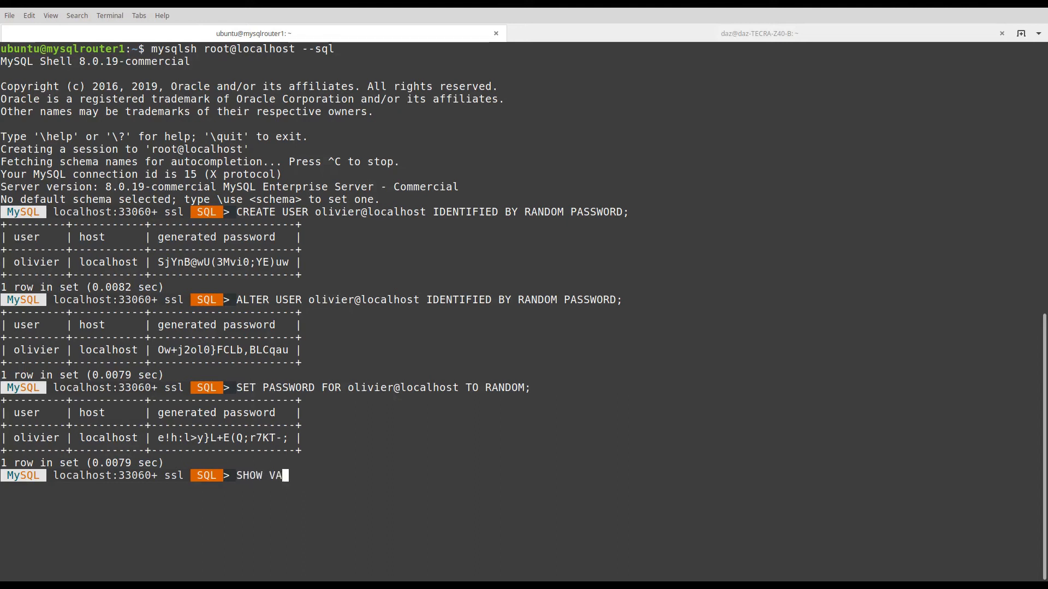
text(RIA)
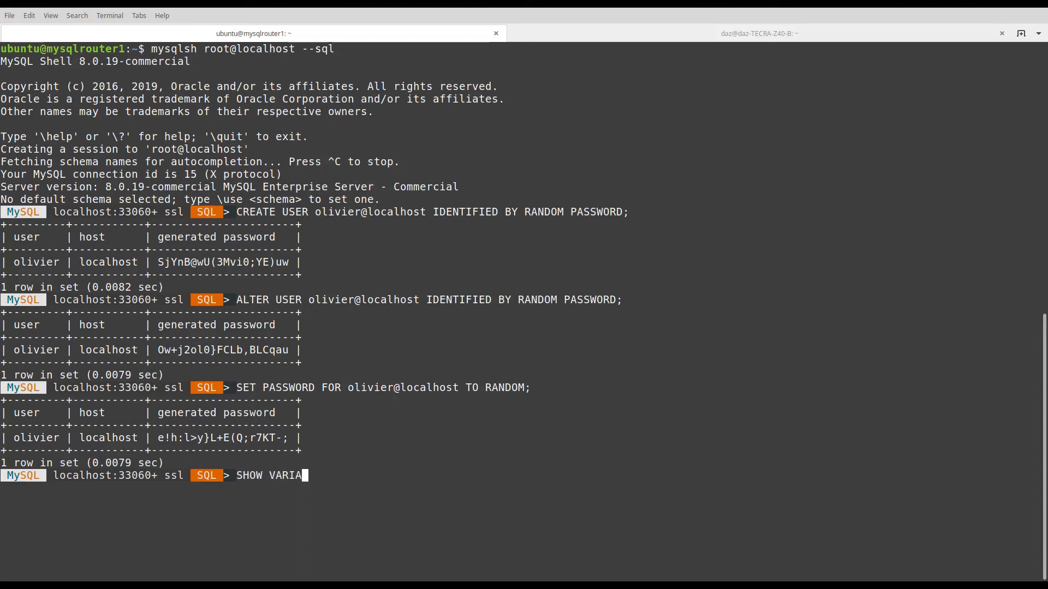
text(BLES)
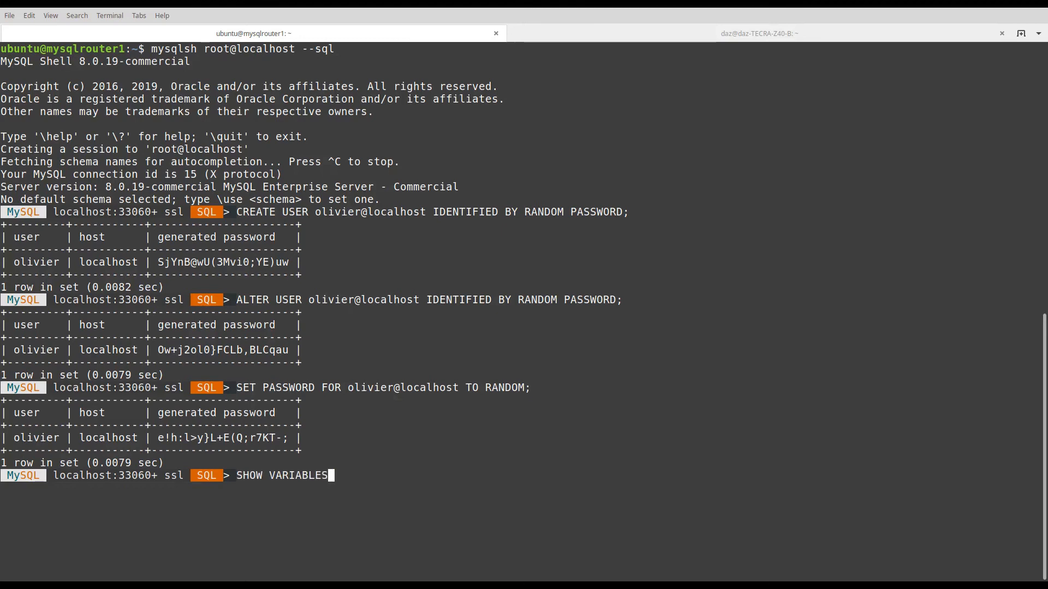
text(LIKE)
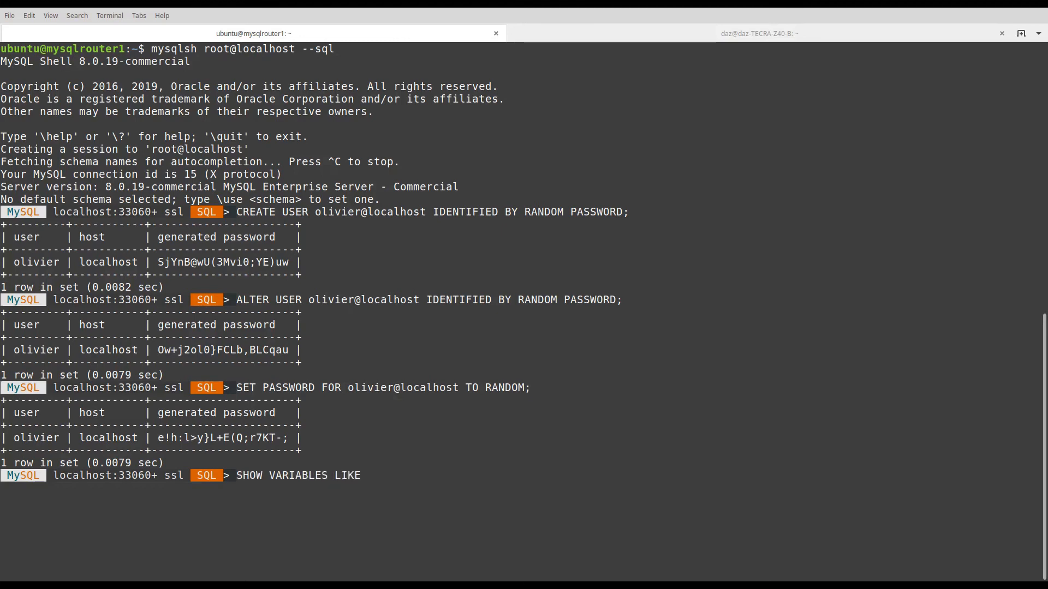
text('';)
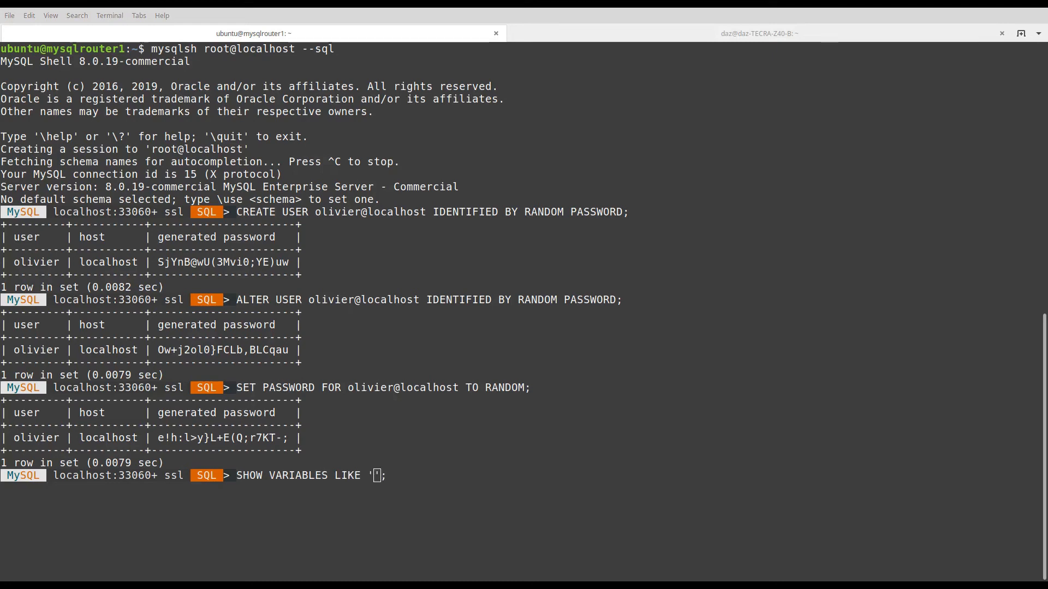
text(generated_random_password_length)
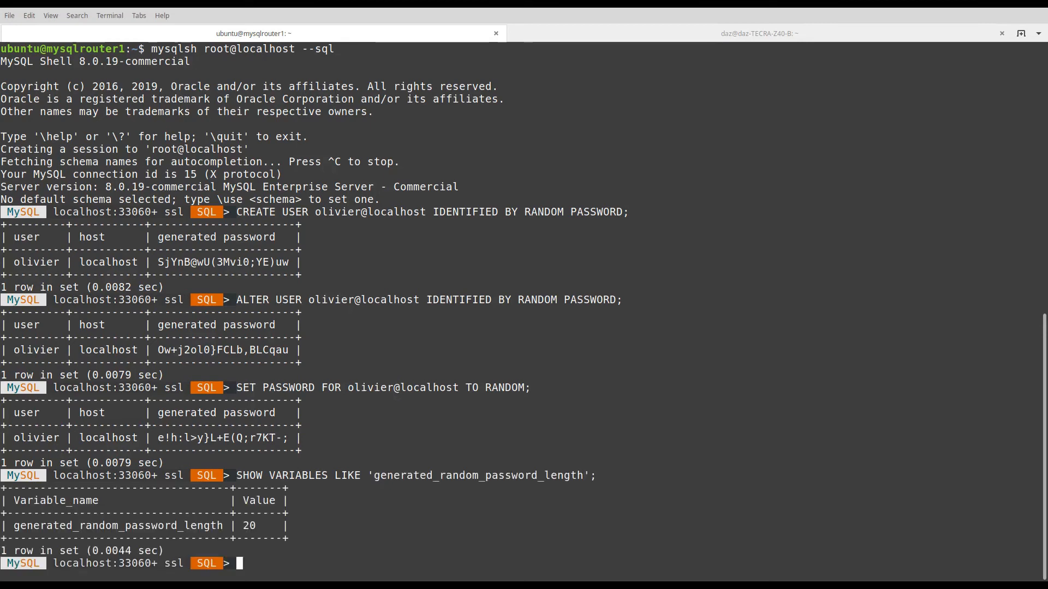
Run SET generated_random_password_length = 8 to shorten generated passwords to 8 characters
text(SET)
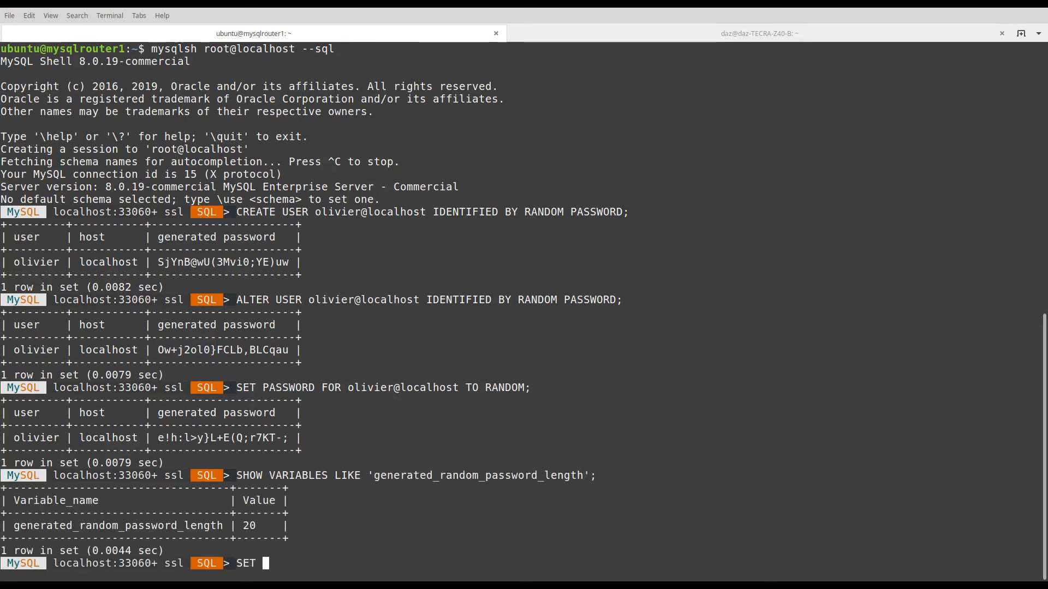
text(generated_random_password_length =)
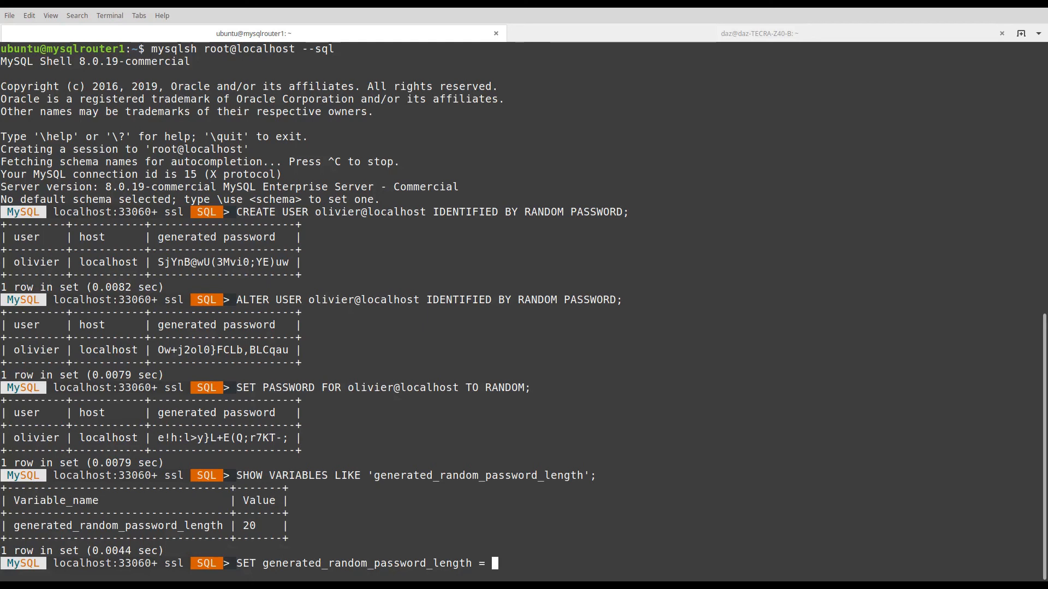
text(8;)
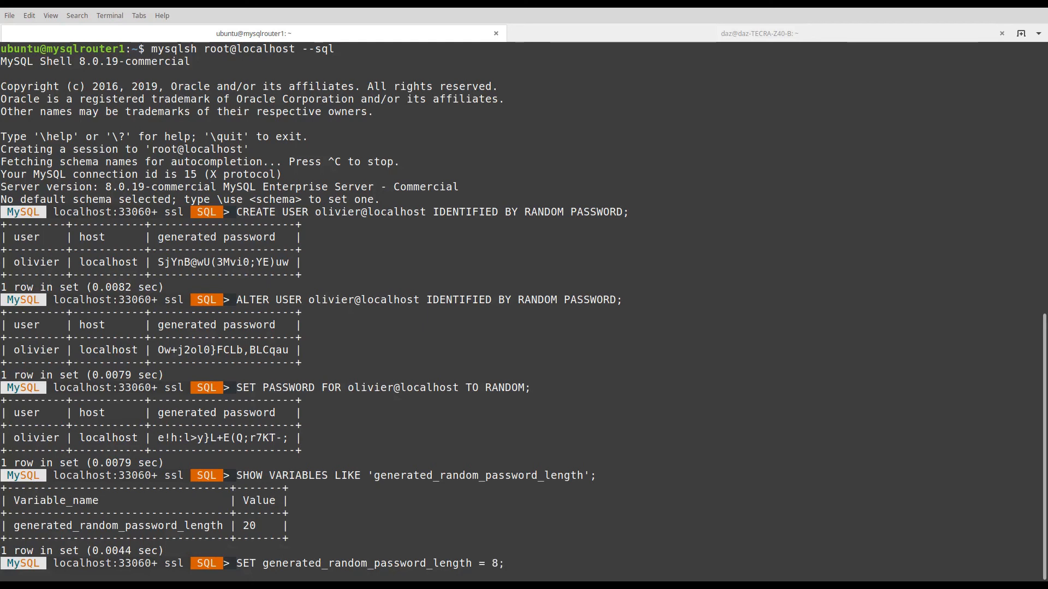
key(Return)
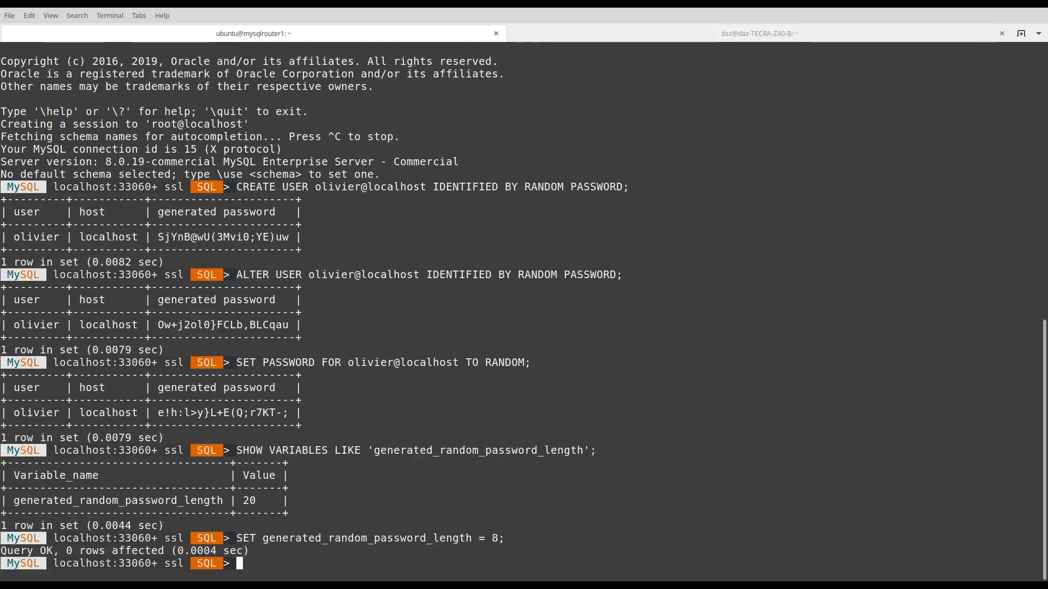